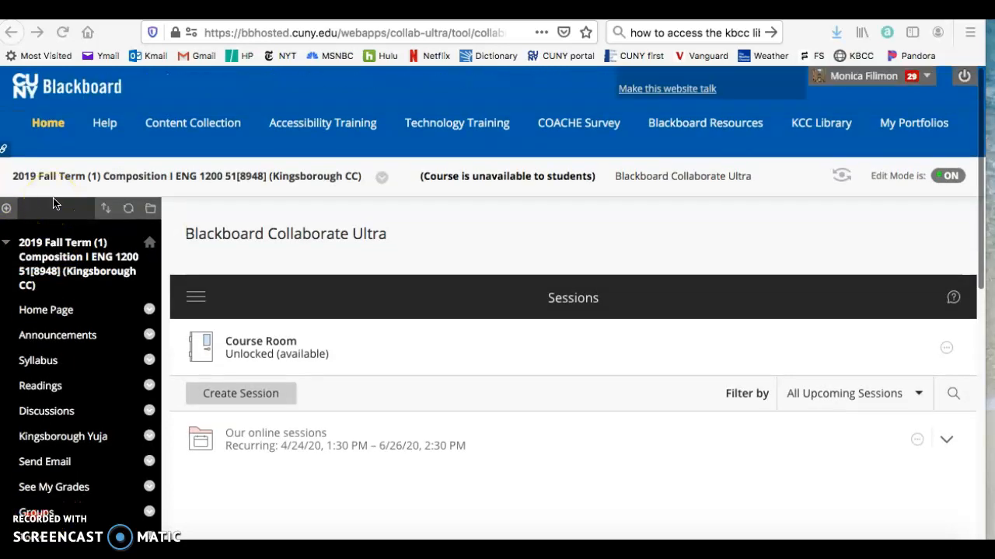
Step: Check the 2019 course's empty Collaborate recordings, then leave for the Spring 2020 ALP home page
click(195, 297)
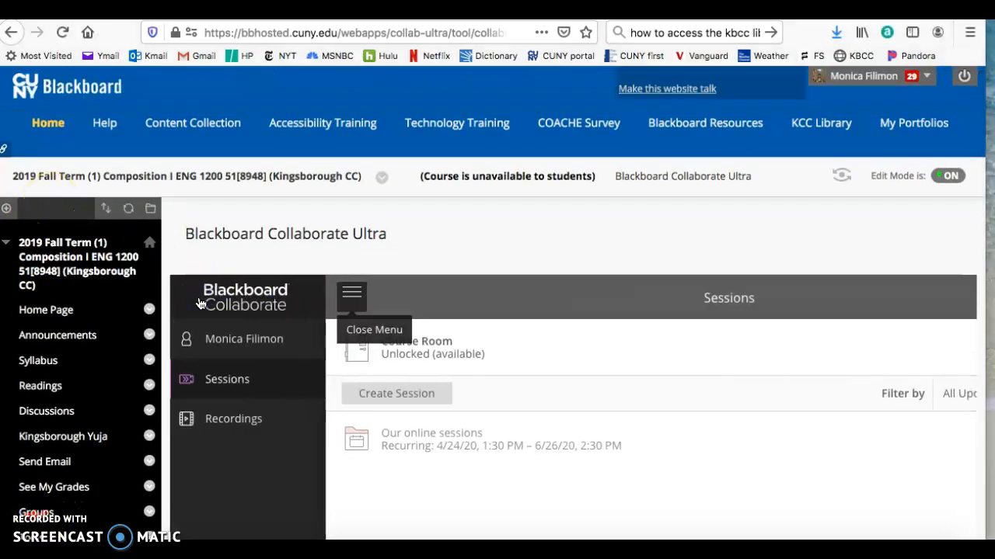
click(233, 418)
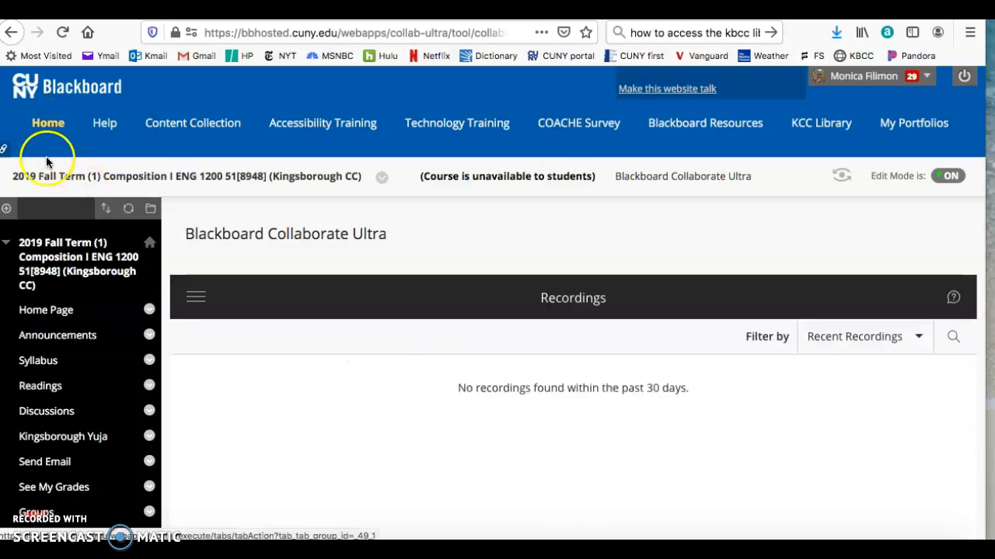
click(381, 176)
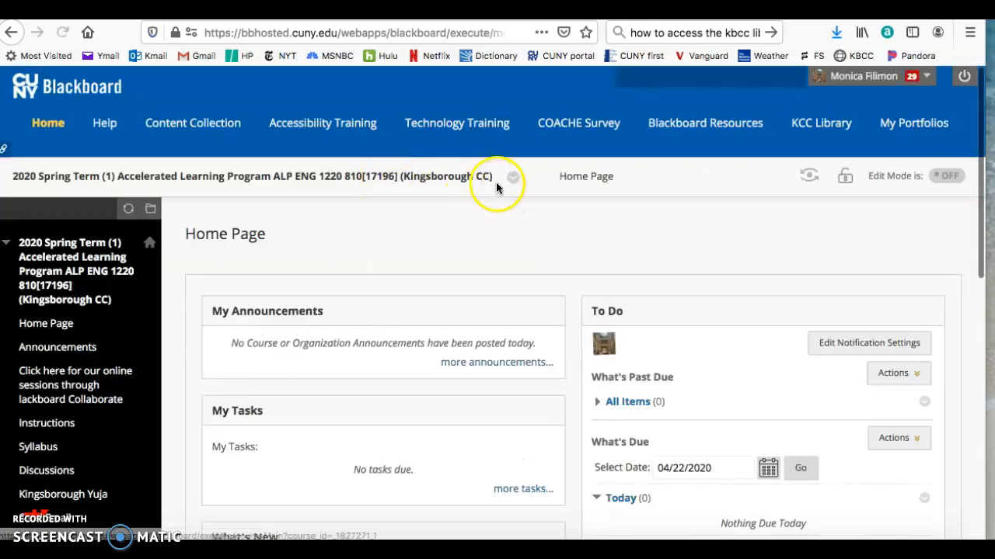
Step: Switch to Spring 2020 Composition I ENG 1200 and open its online Blackboard Collaborate sessions
click(511, 176)
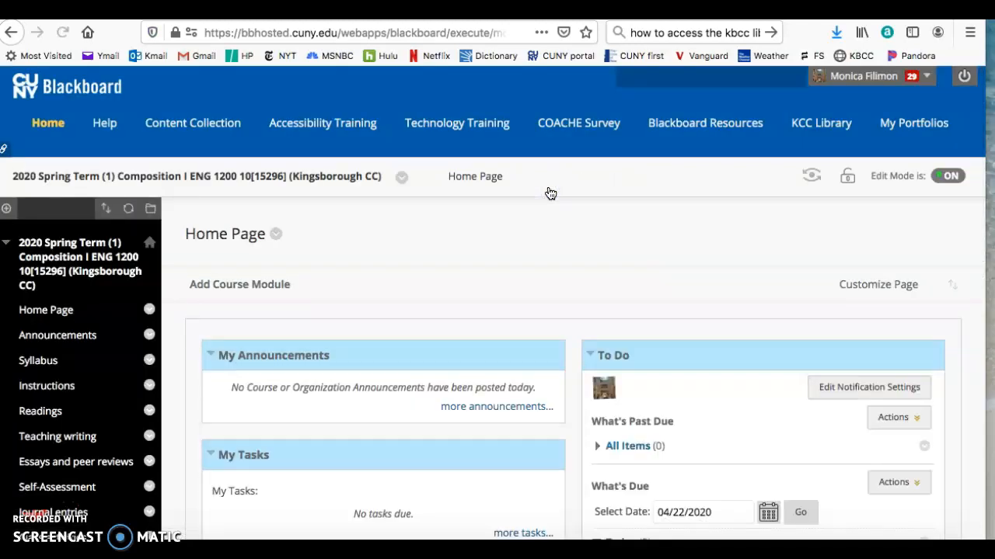
click(46, 385)
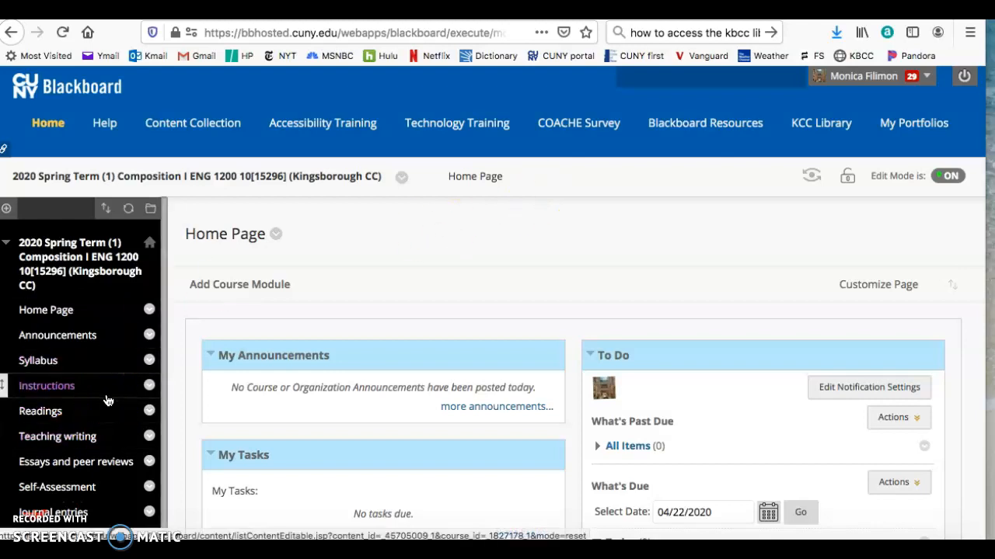
scroll(down, 3)
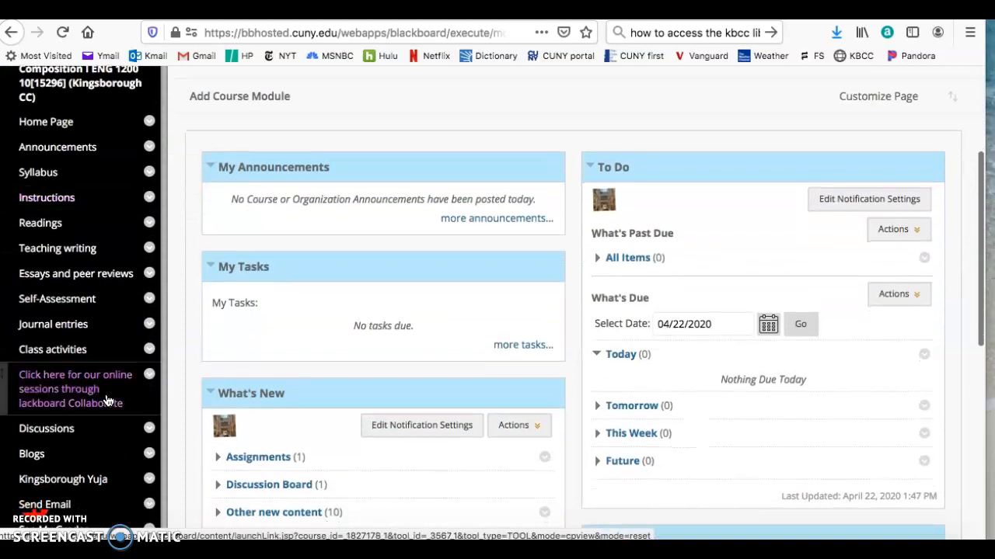
scroll(down, 3)
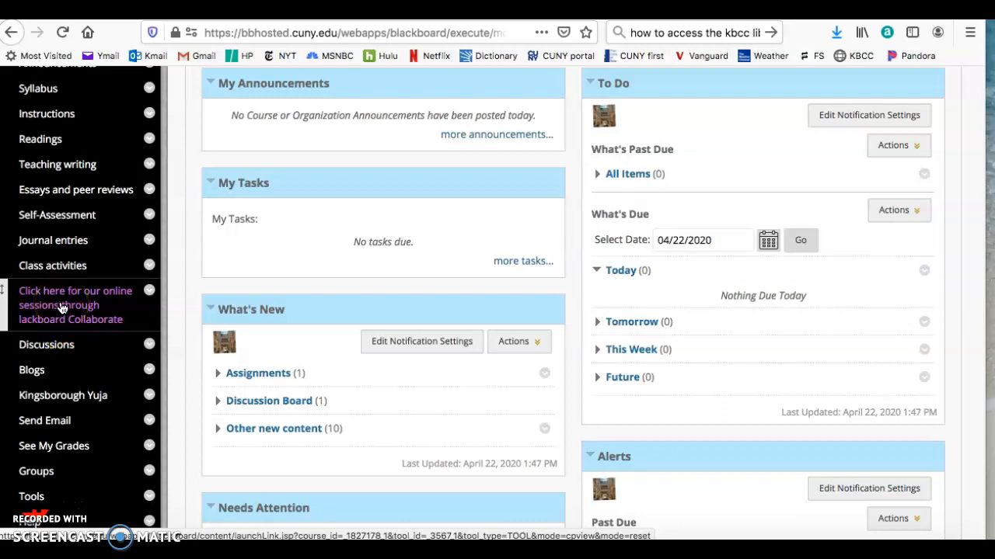
click(76, 305)
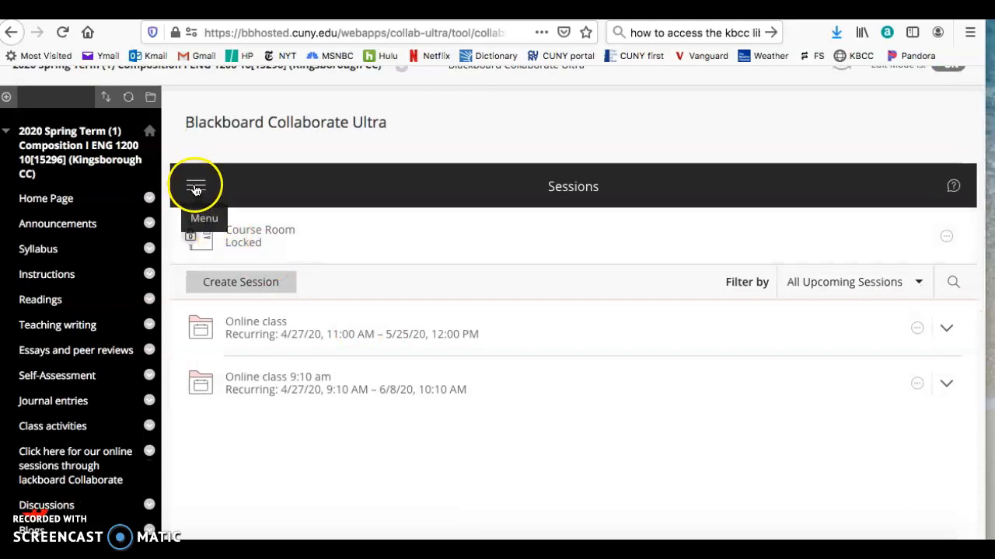
Step: List the ENG 1200 recordings and show the options for recording_4
click(195, 186)
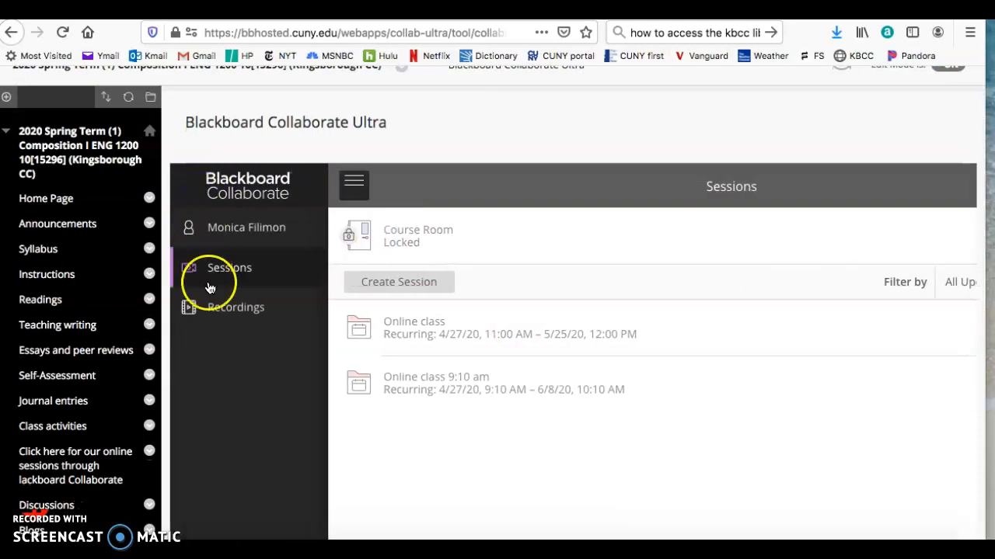
click(235, 307)
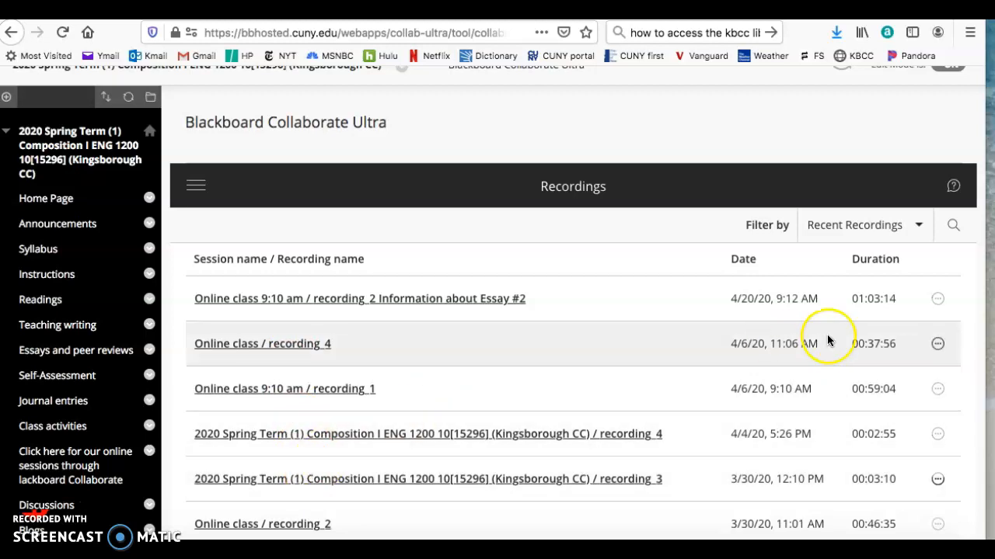
mouse_move(765, 298)
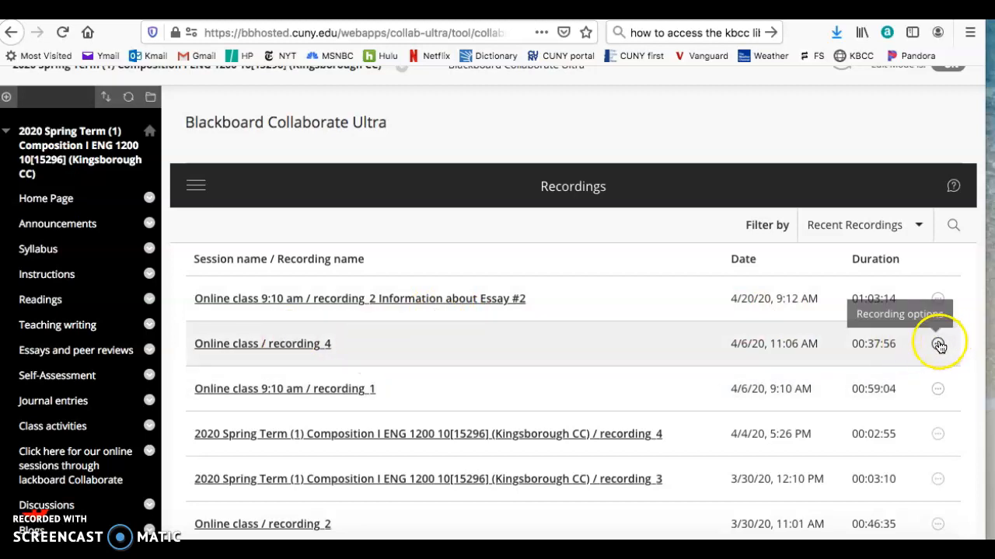
click(937, 344)
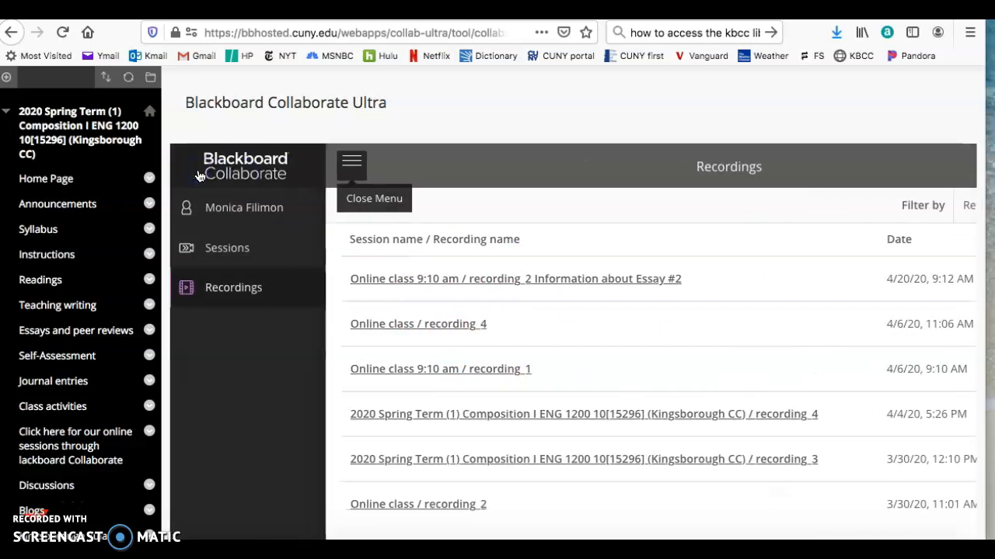
Step: Unlock the ENG 1200 Course Room from Sessions and close its details panel
click(226, 248)
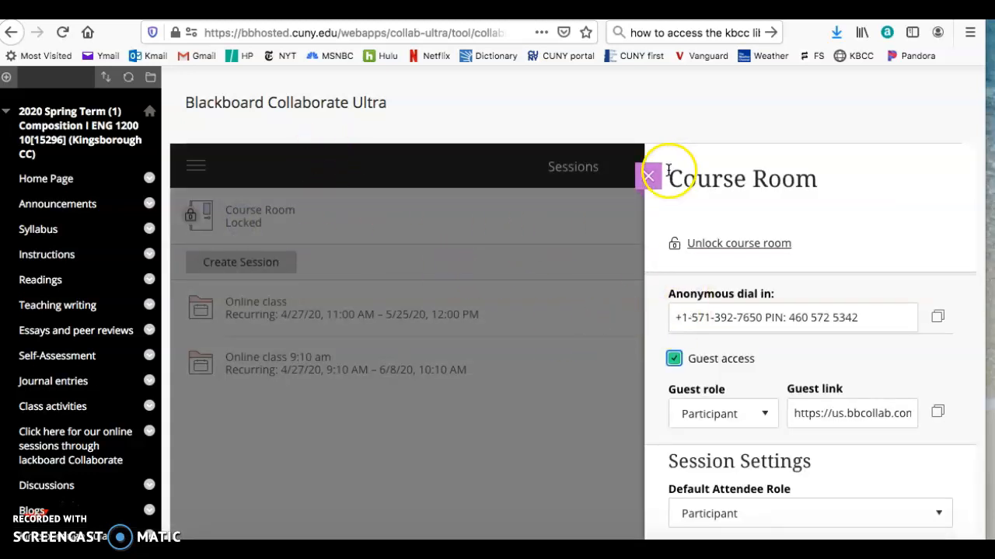
scroll(down, 3)
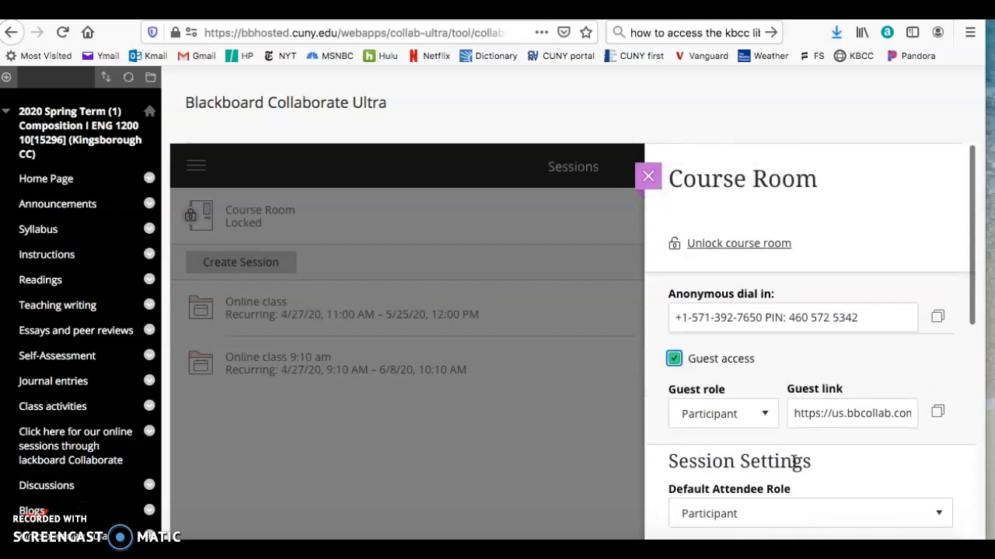
click(739, 242)
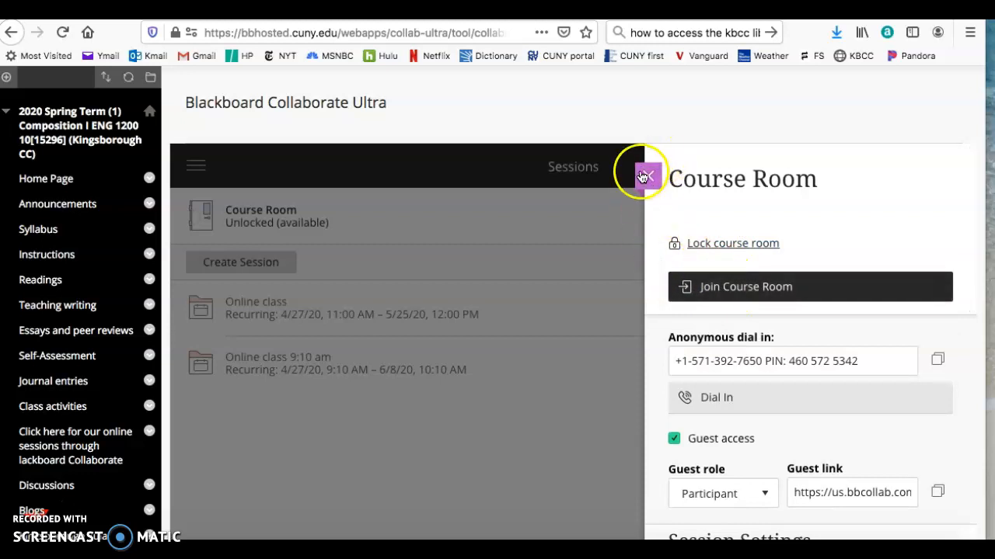
click(644, 175)
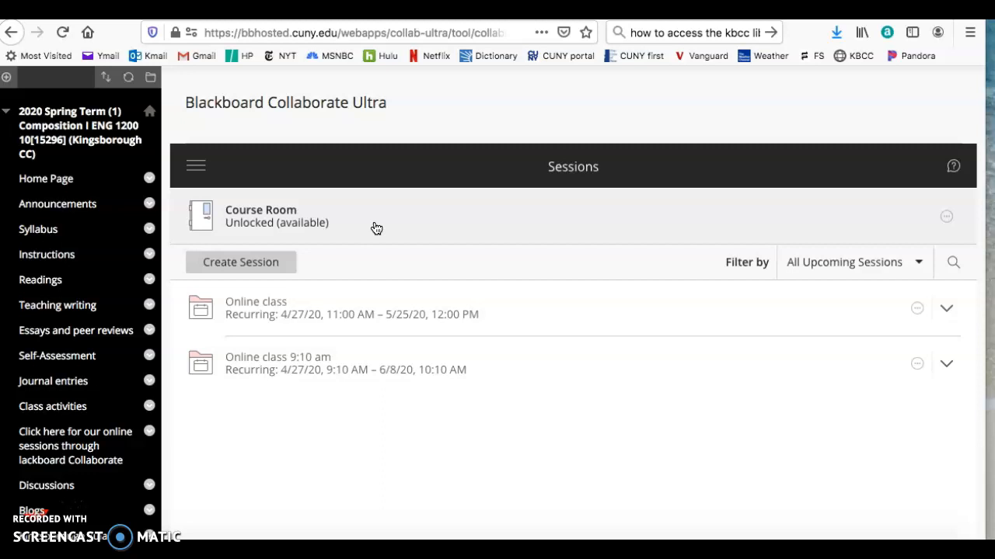
Step: Show the options for the 'Information about Essay #2' recording in the recordings list
click(196, 165)
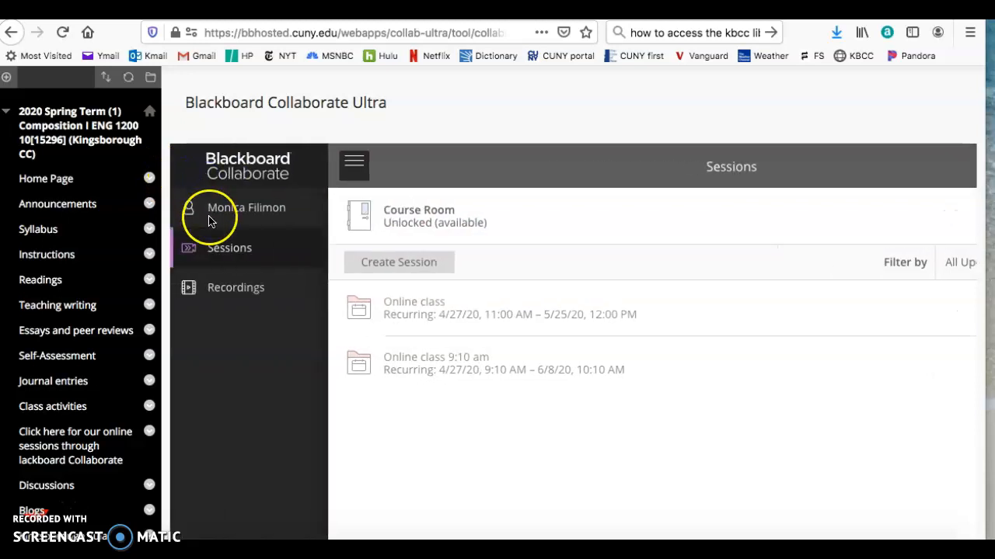
click(235, 288)
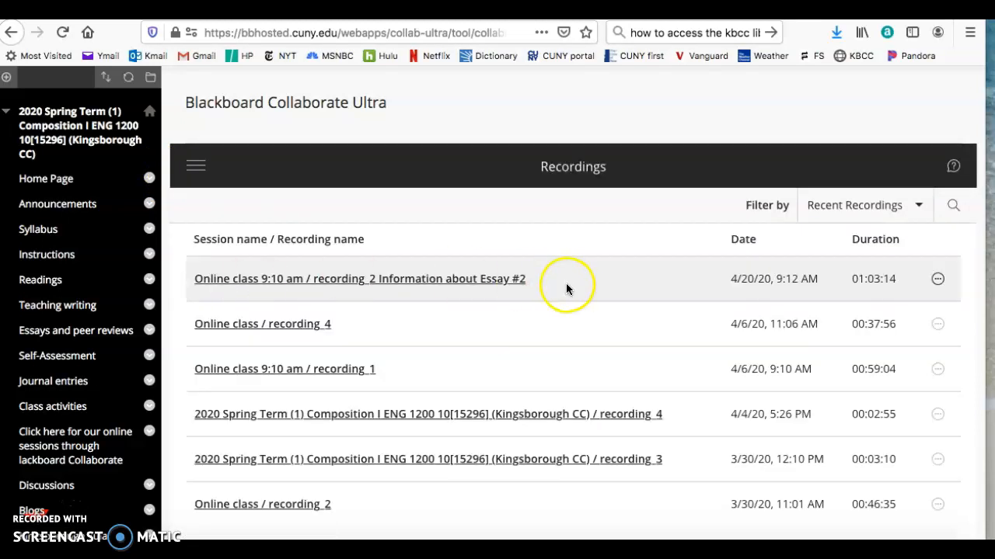
click(937, 278)
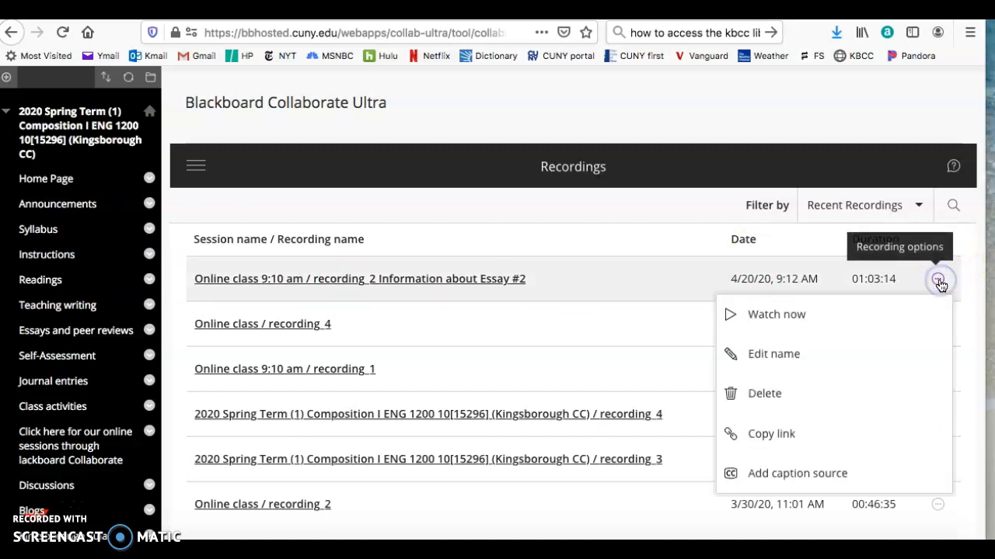
Step: Review the 'Information about Essay #2' name in Edit name, leaving it unchanged
click(773, 353)
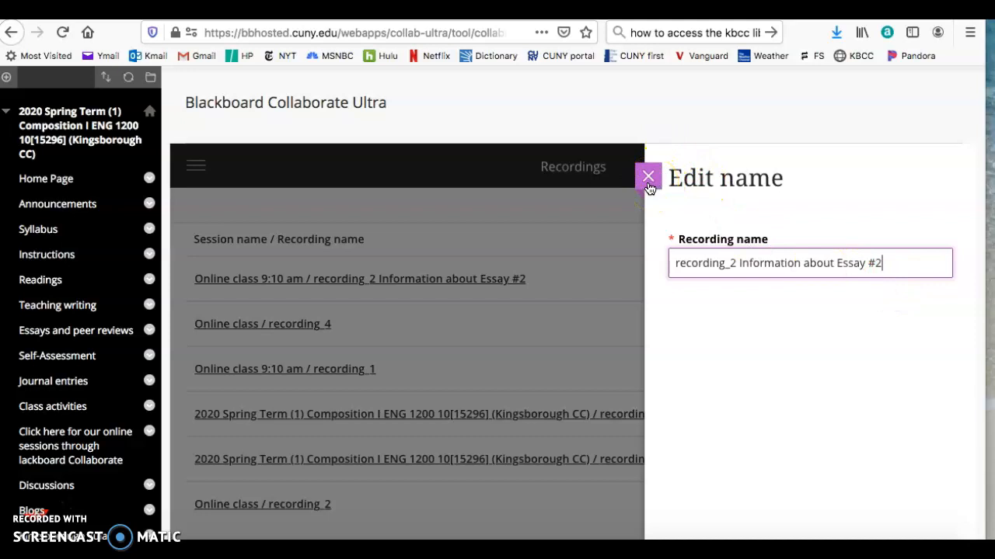
click(648, 176)
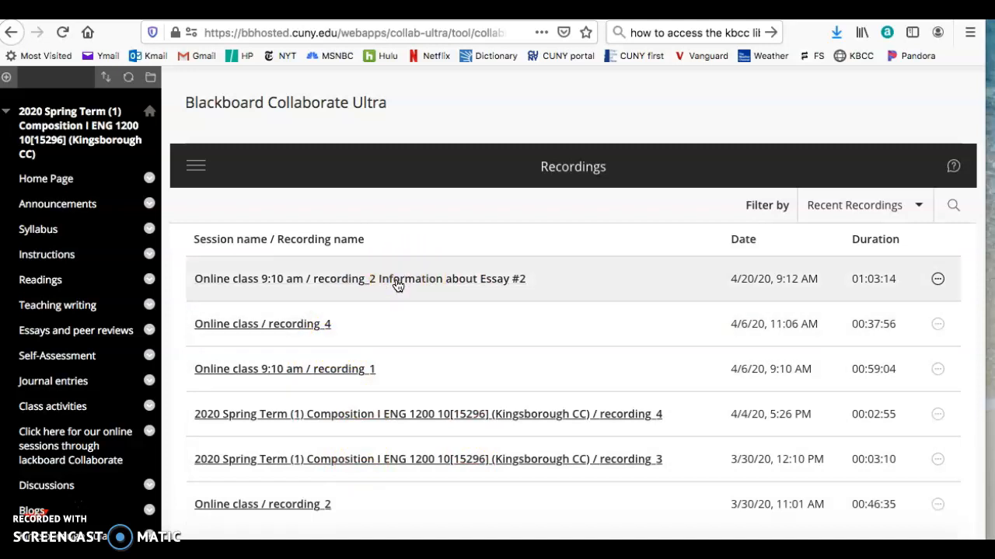
Step: Scroll through the recordings, then return to the Sessions page with the Course Room
scroll(down, 3)
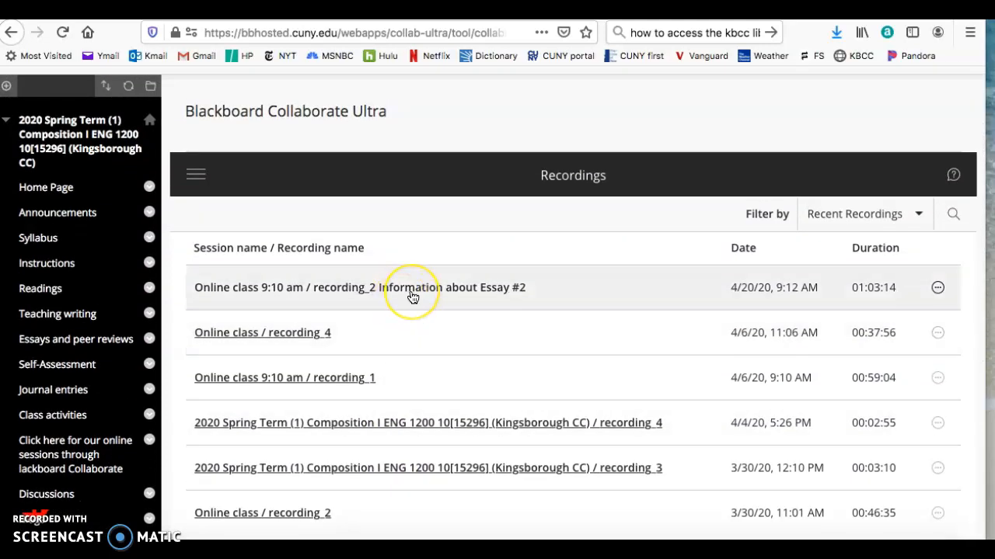
mouse_move(381, 295)
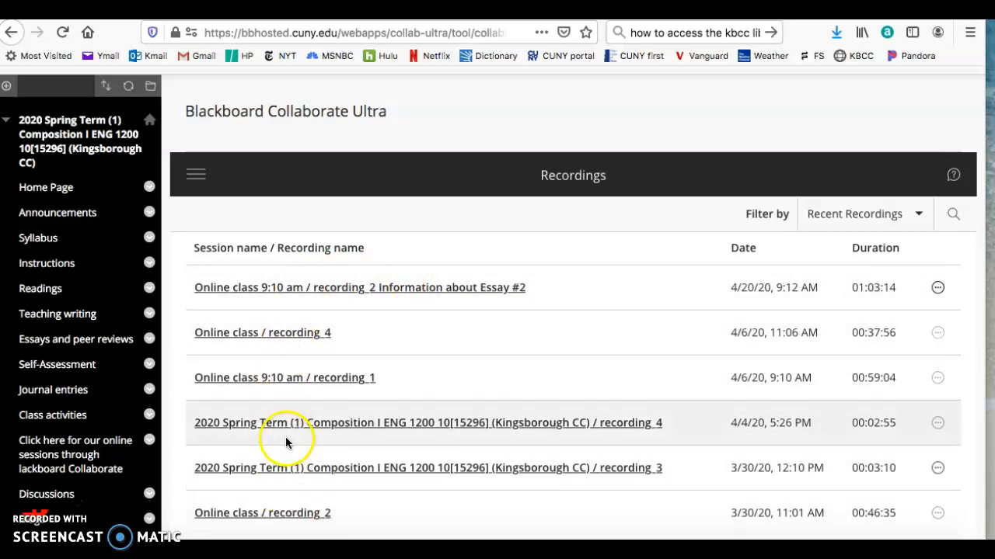
scroll(down, 3)
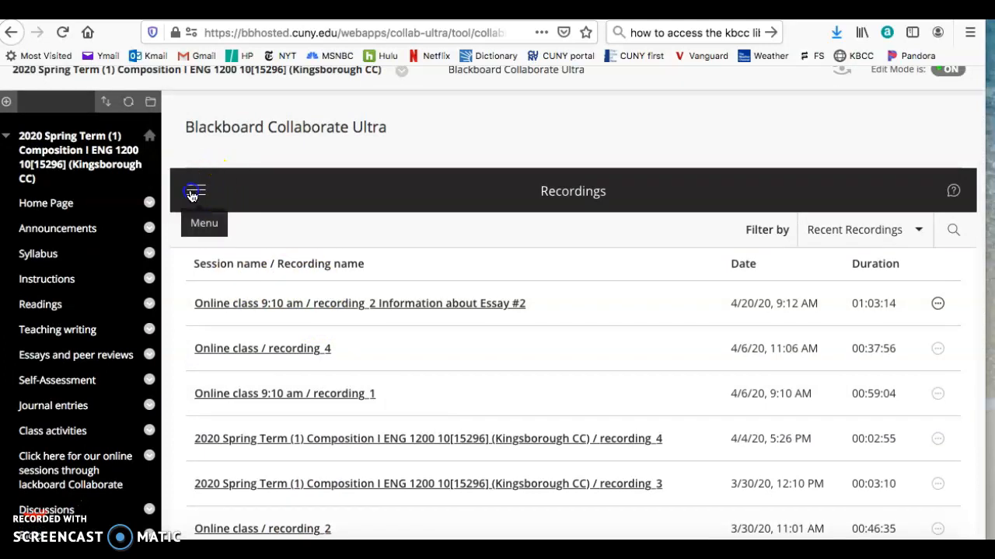
click(195, 190)
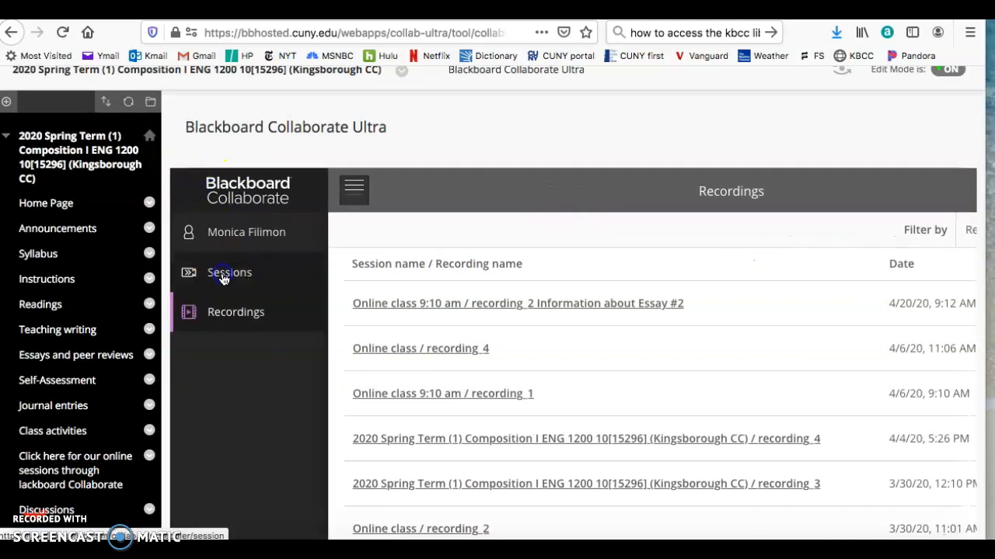
click(229, 271)
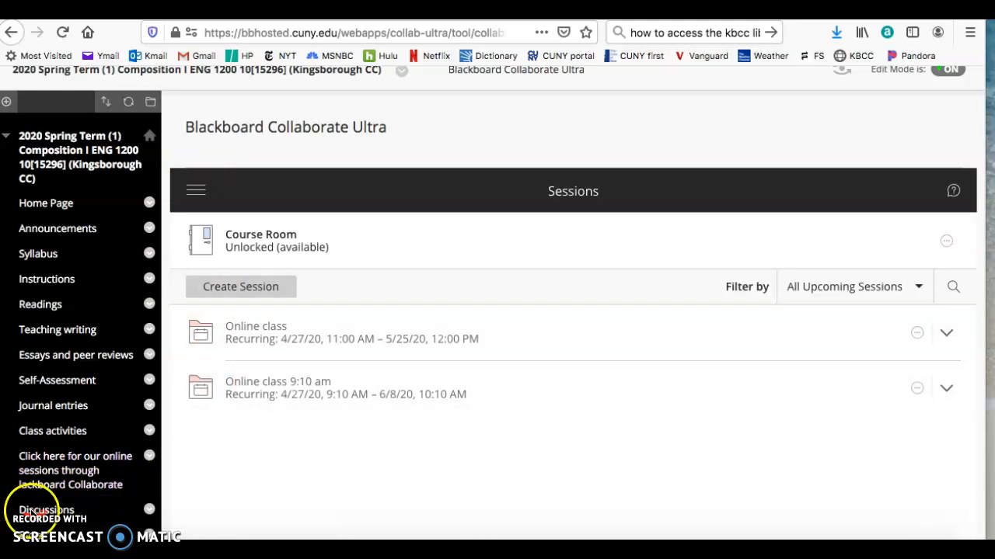